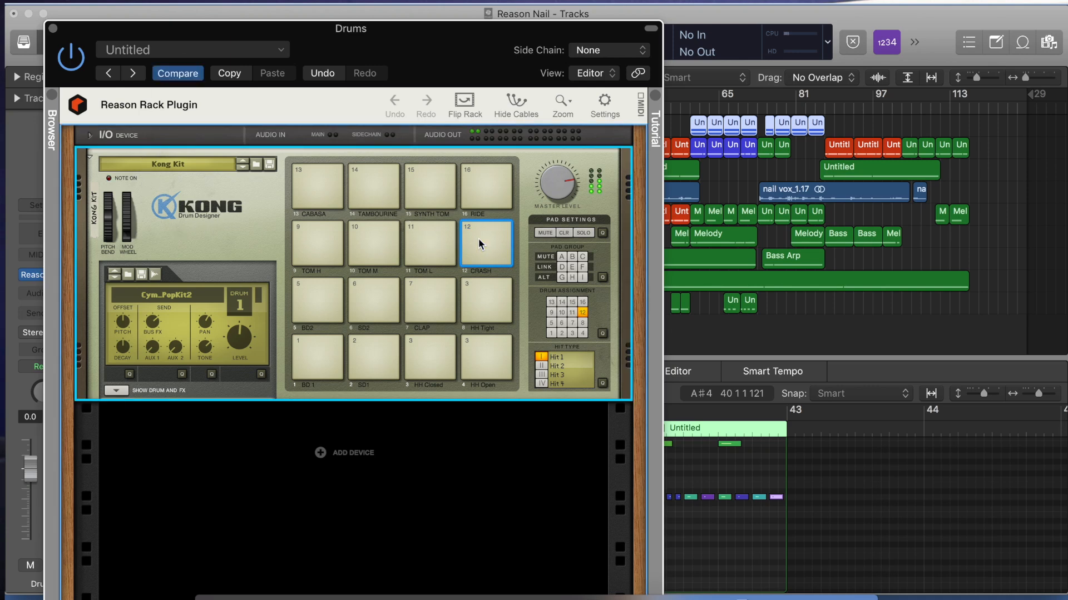
Audition the Kong CRASH, TOM L and SD2 snare pads
click(429, 244)
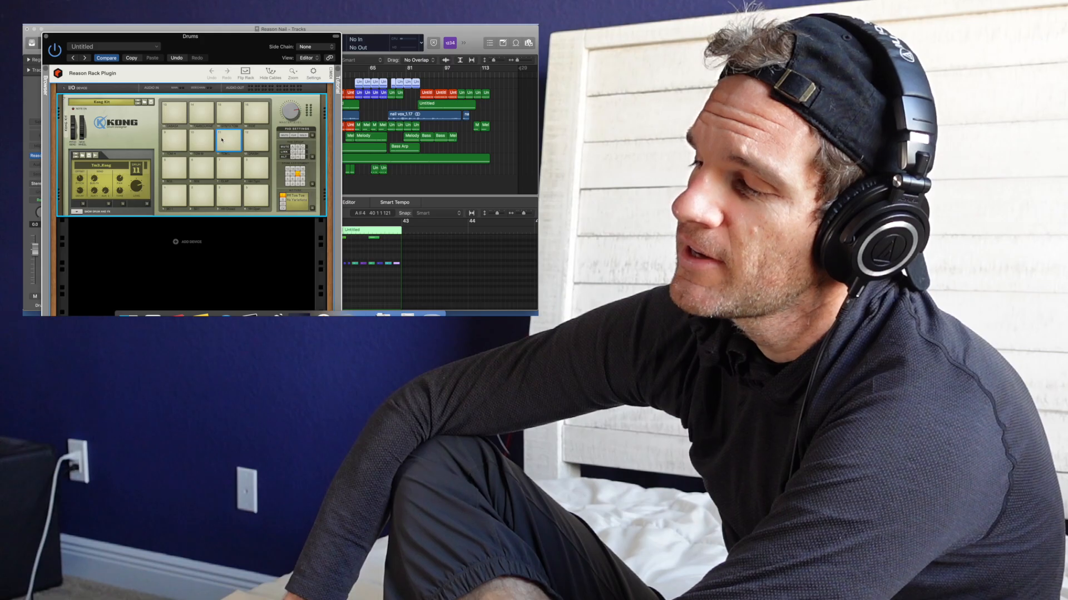
click(198, 169)
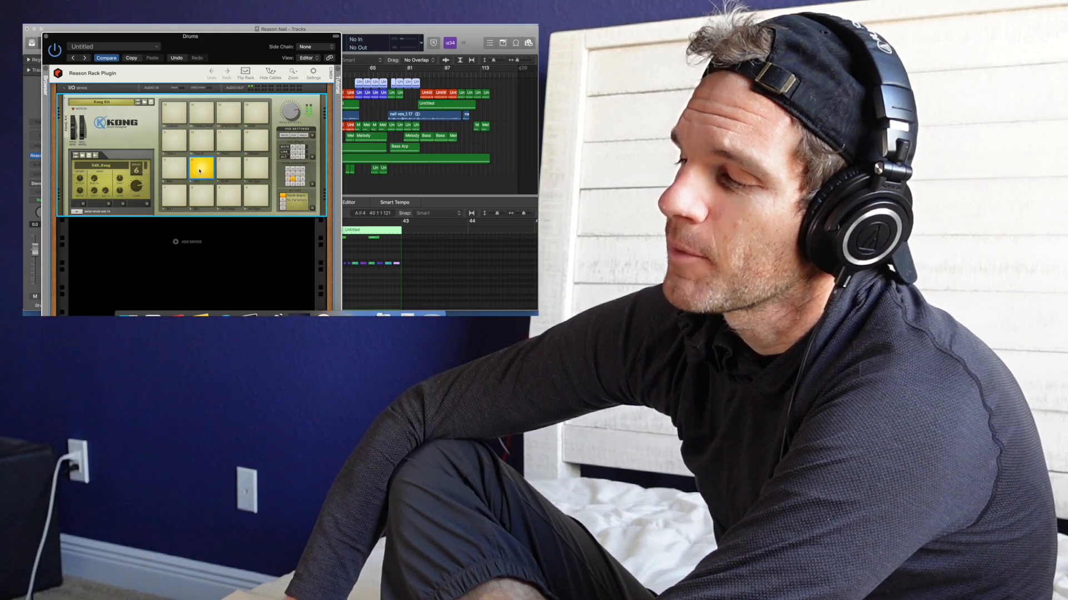
click(254, 193)
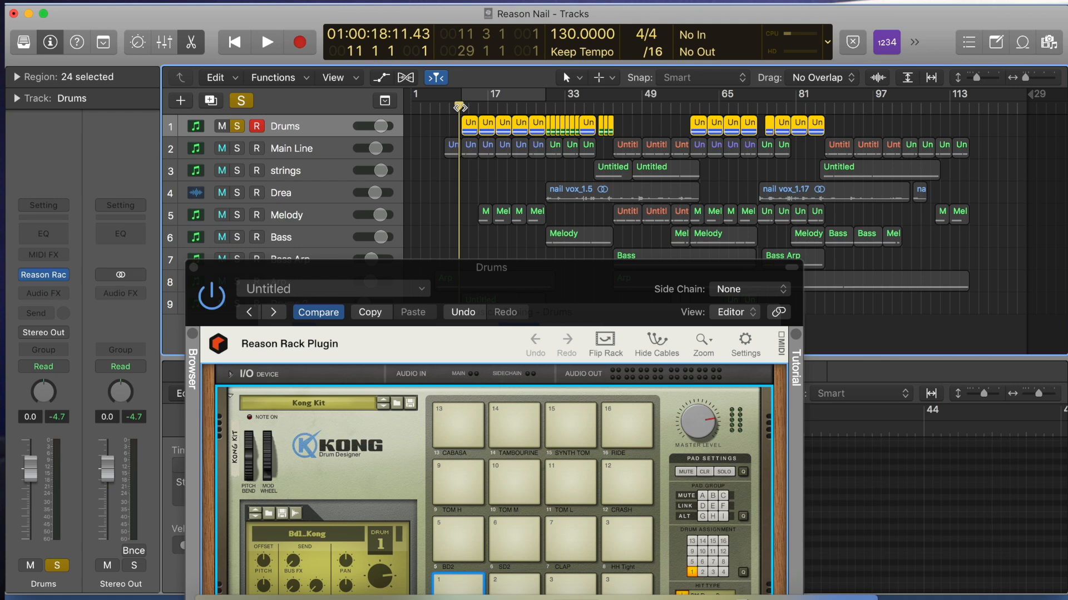
Play the arrangement from bar 8 to hear the Kong drums in context, then stop
click(265, 43)
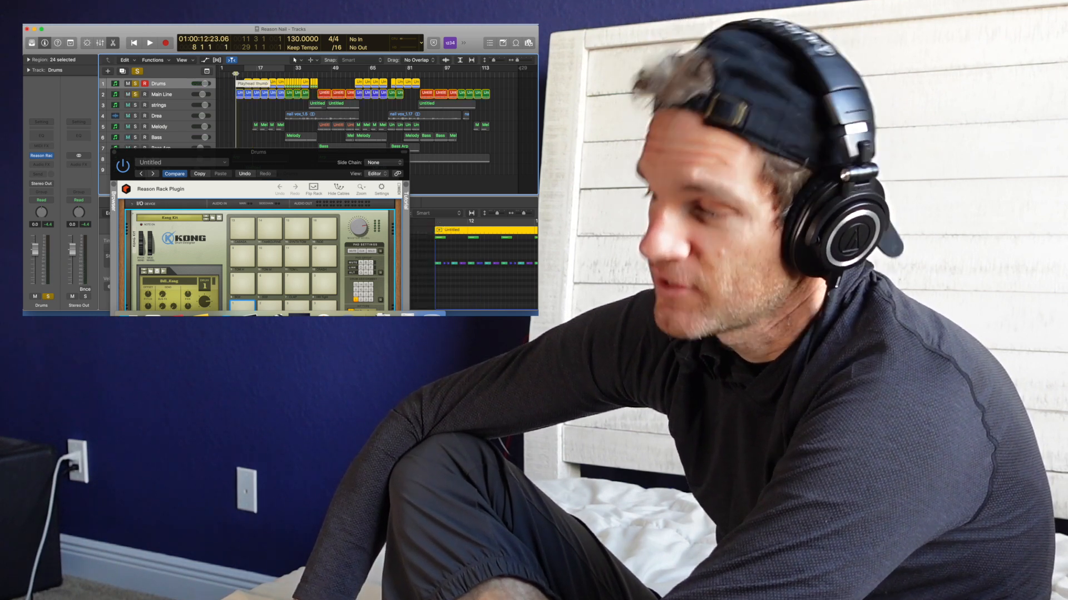
click(149, 42)
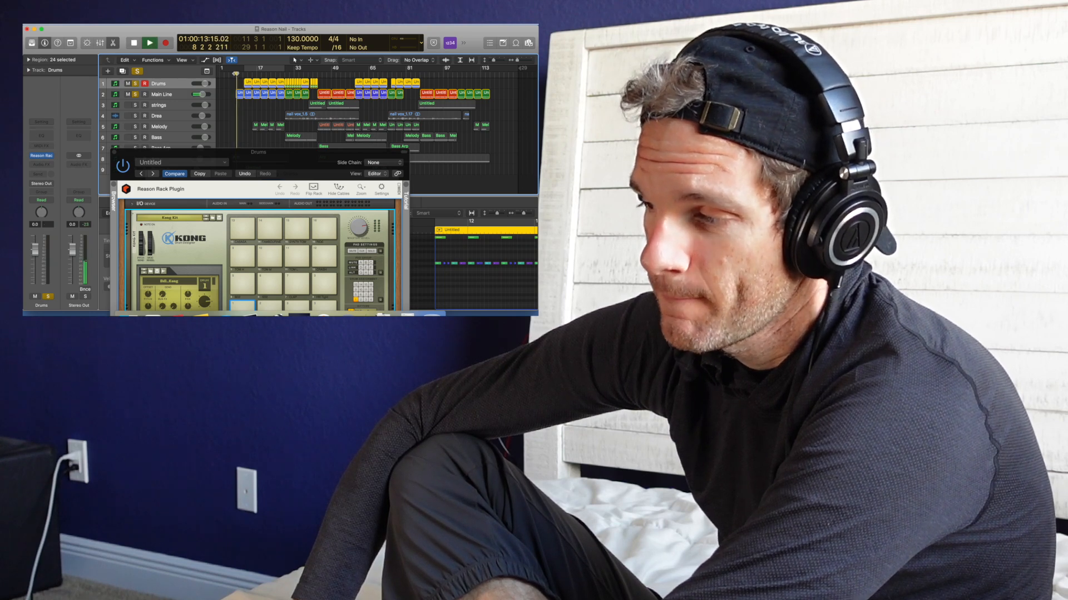
click(149, 42)
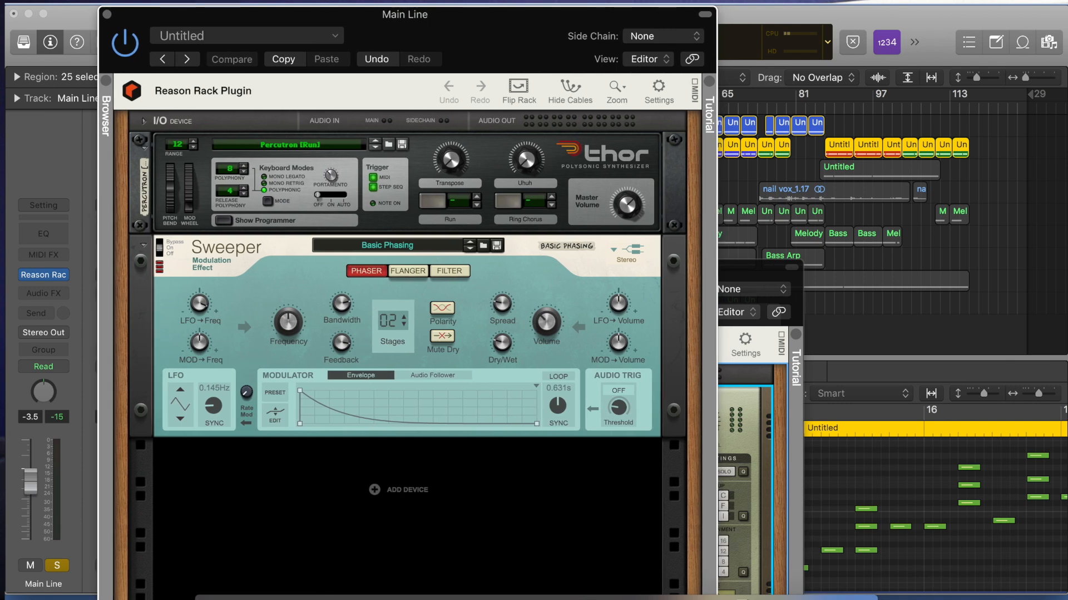
mouse_move(405, 171)
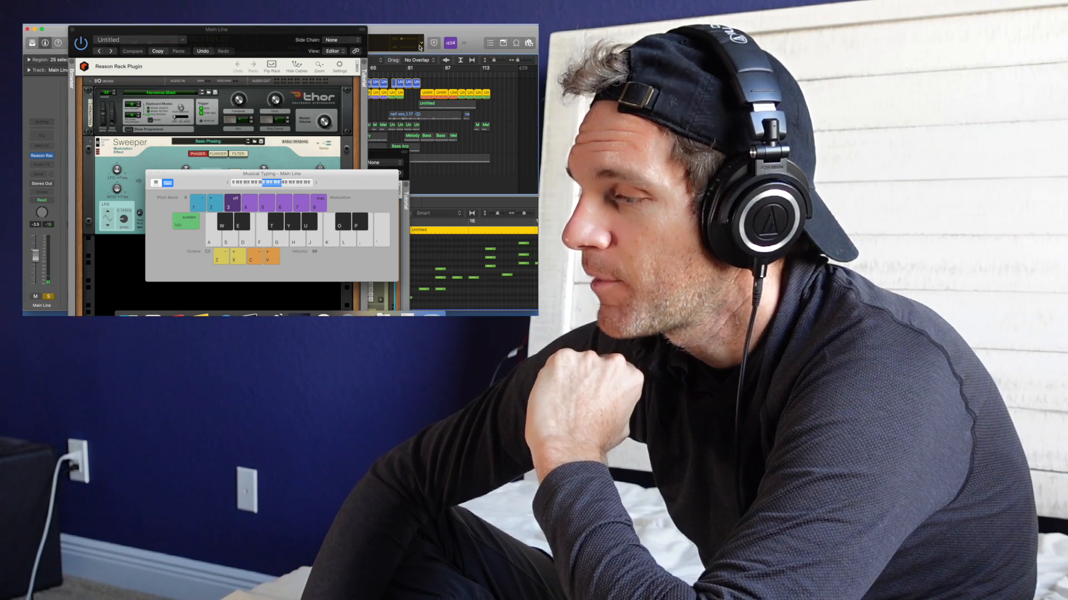
Select the Main Line notes in the Piano Roll editor with a marquee drag
drag(271, 173, 124, 120)
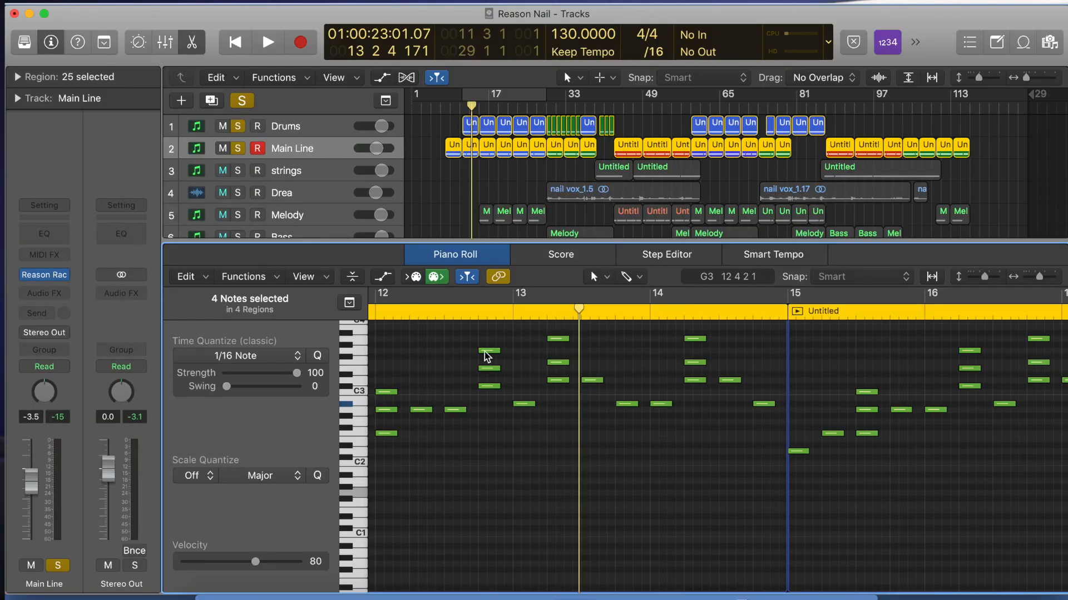
Play the Main Line part from around bar 11 and stop it again
scroll(left, 3)
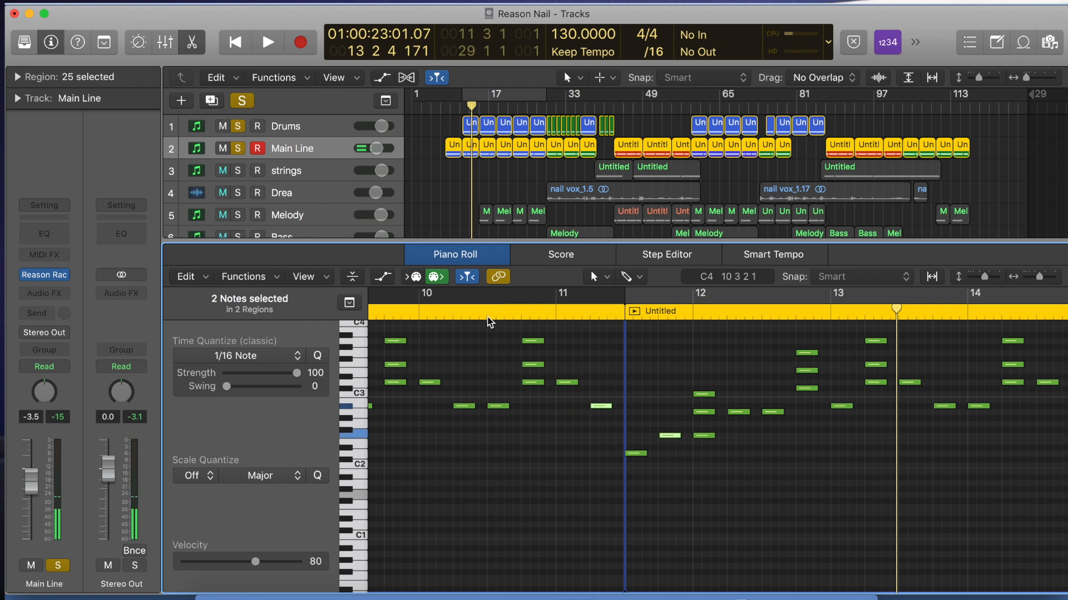
click(267, 42)
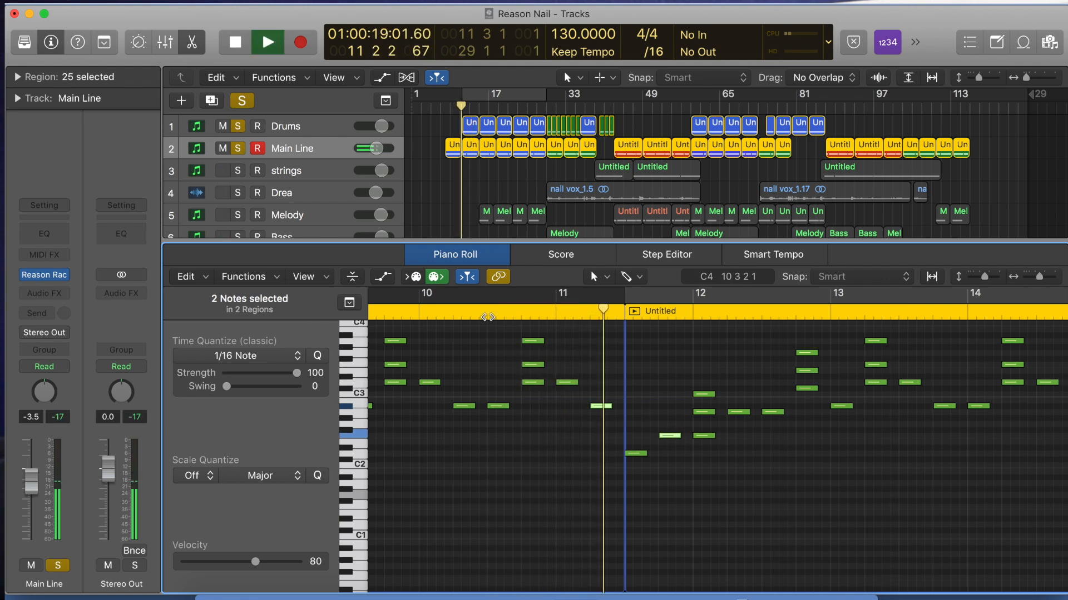
click(266, 42)
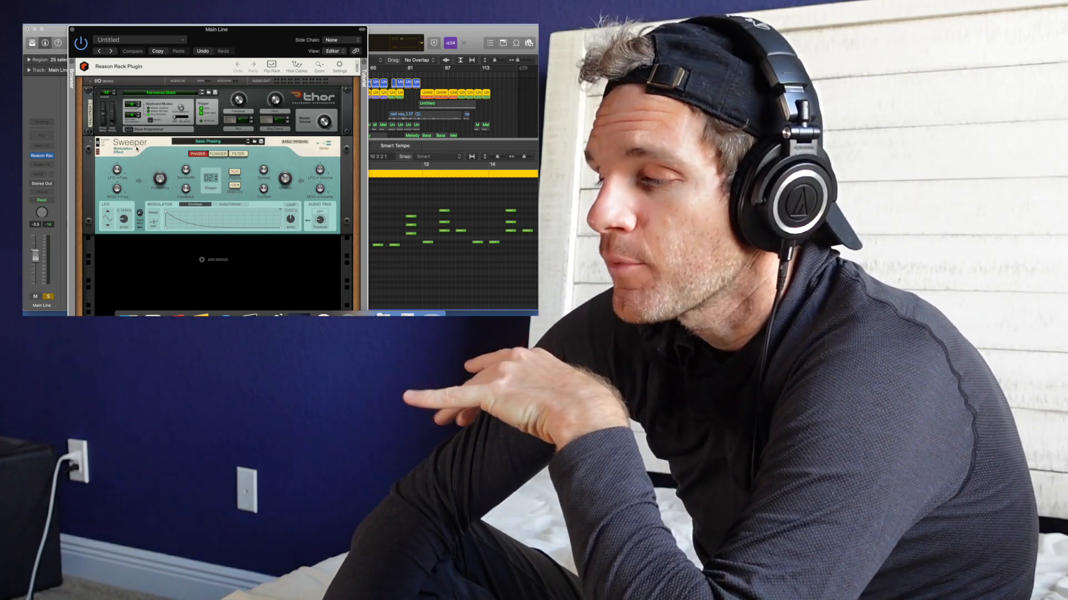
Delete the Sweeper effect from the Main Line rack, leaving only Thor
right_click(163, 151)
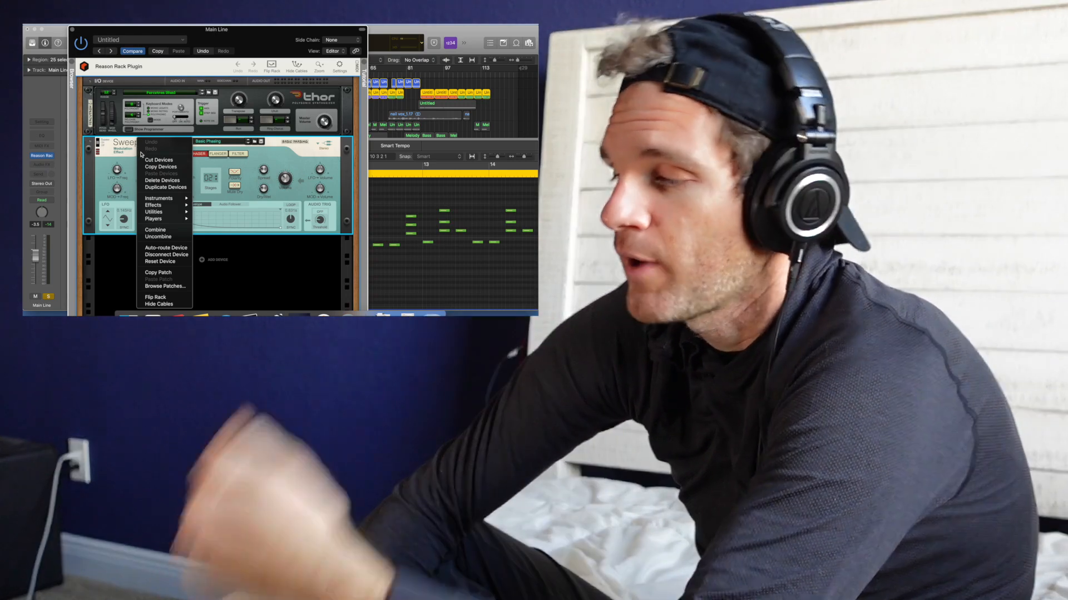
mouse_move(162, 180)
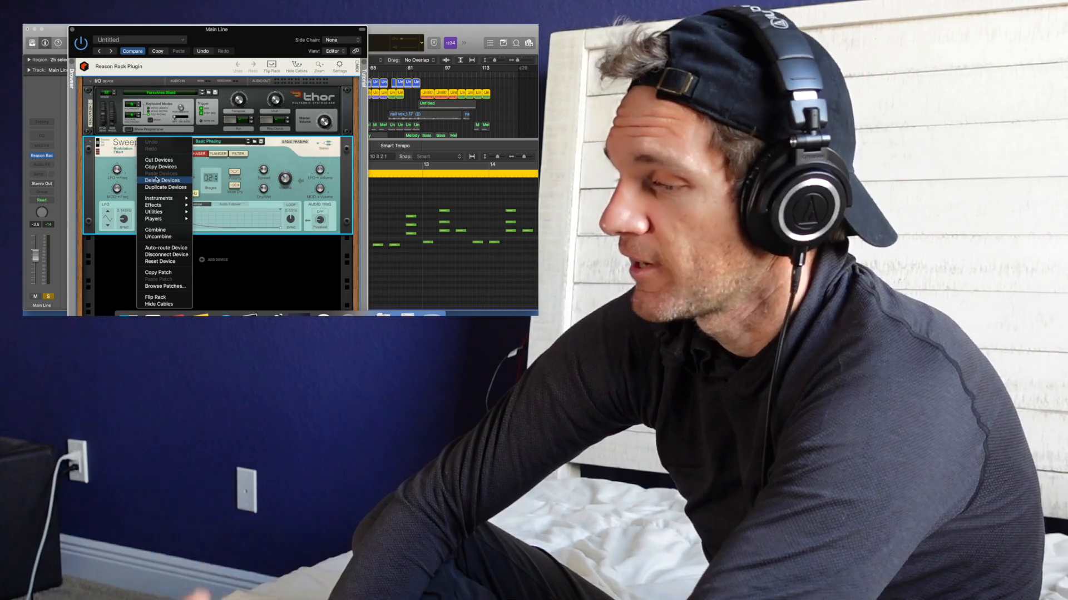
click(161, 180)
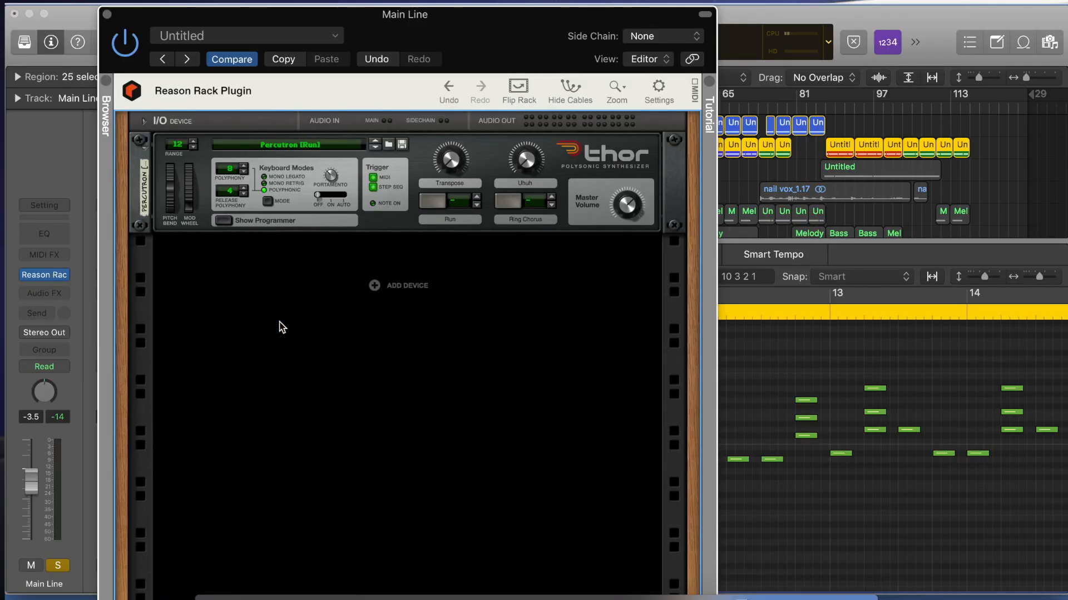
mouse_move(419, 238)
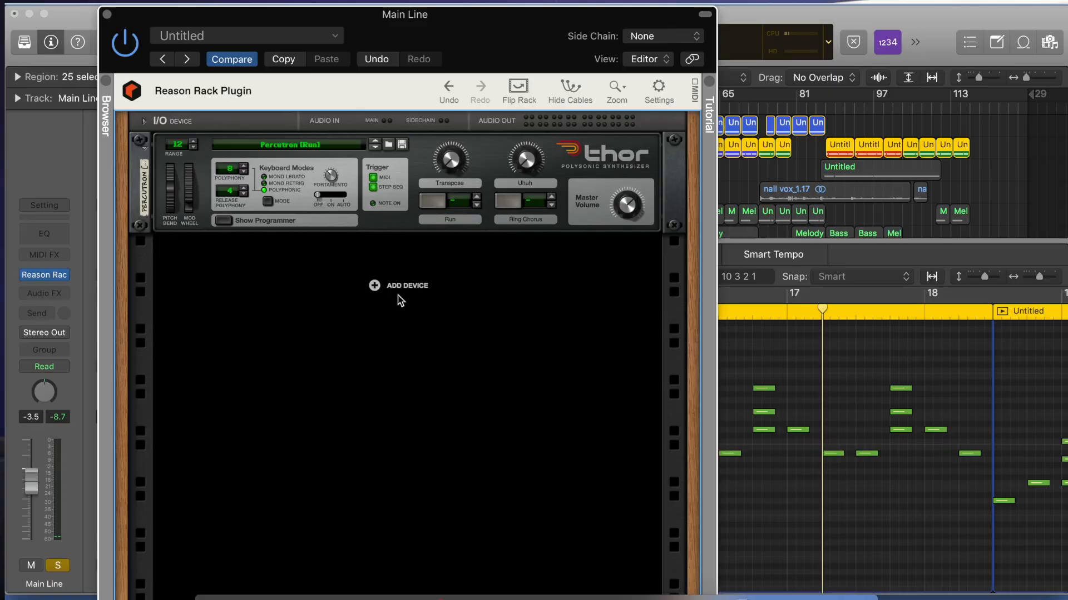
Add a Sweeper Modulation Effect below Thor in the Main Line rack
right_click(398, 286)
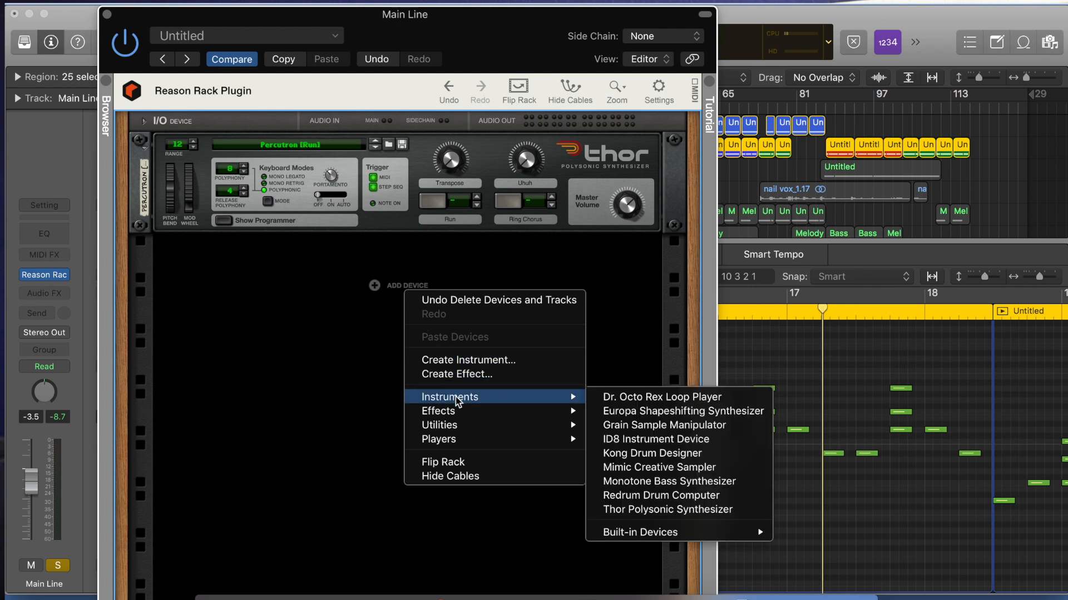
mouse_move(438, 410)
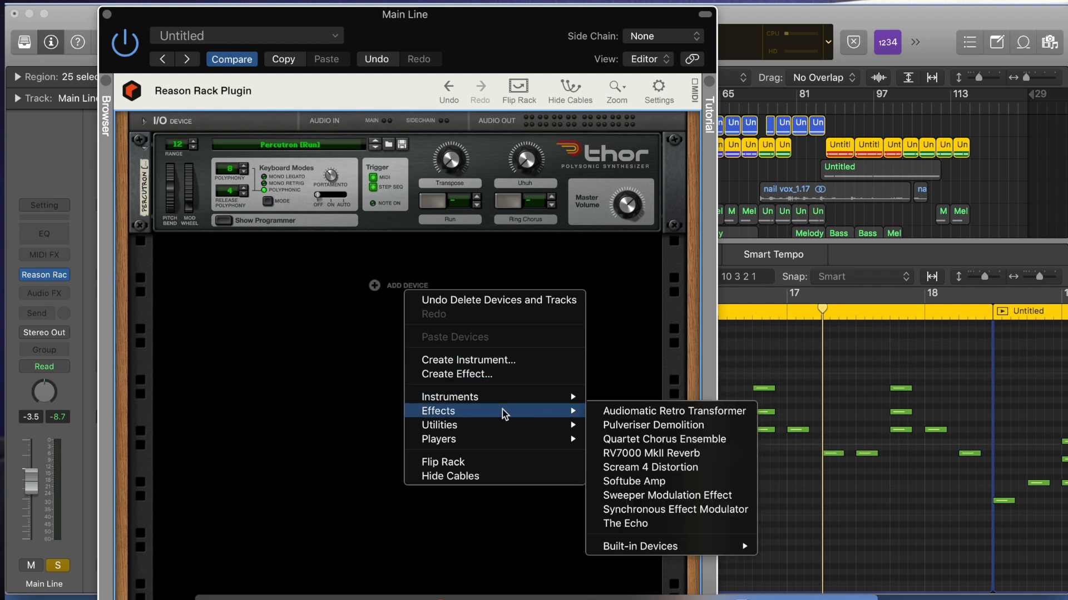
mouse_move(619, 426)
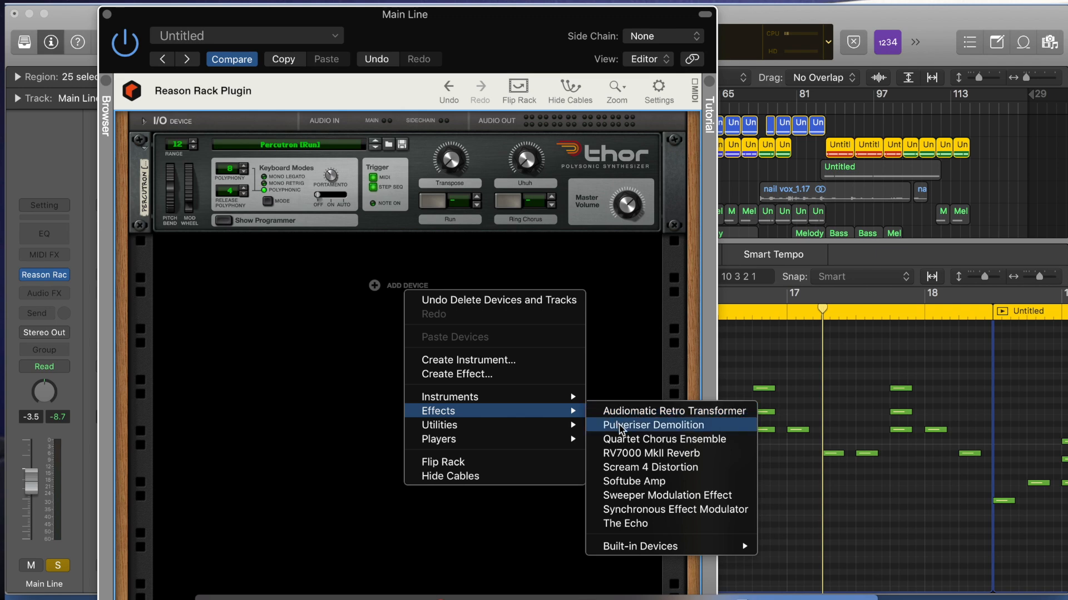
click(670, 495)
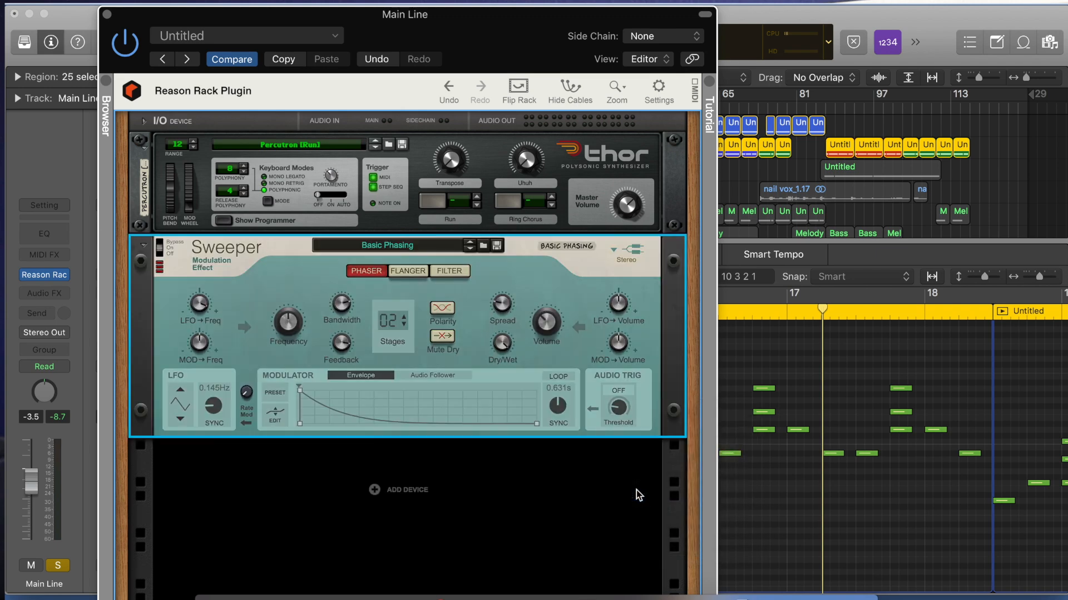
mouse_move(463, 245)
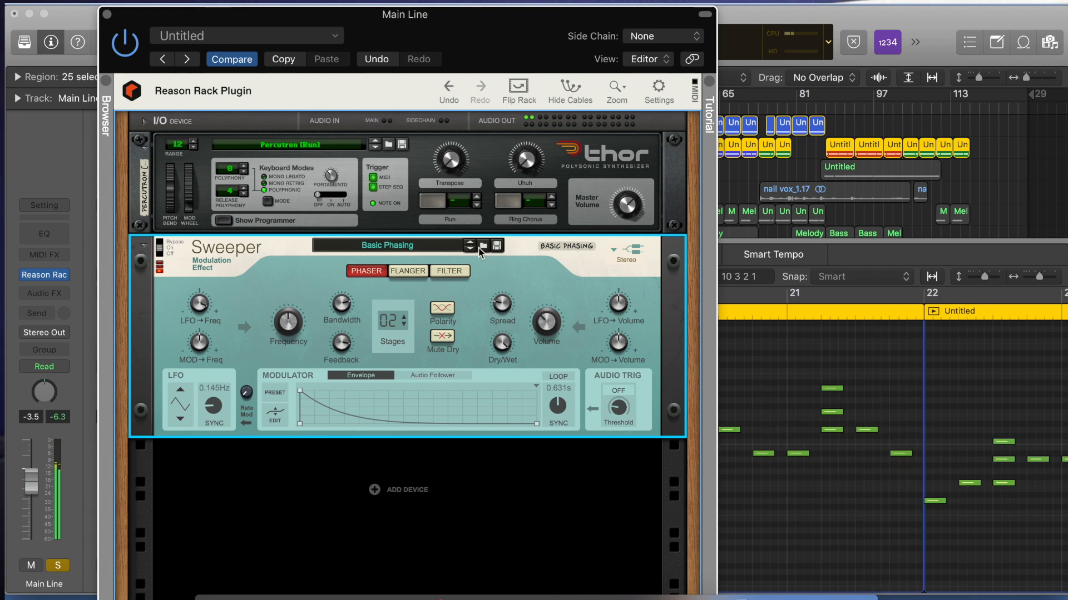
mouse_move(532, 276)
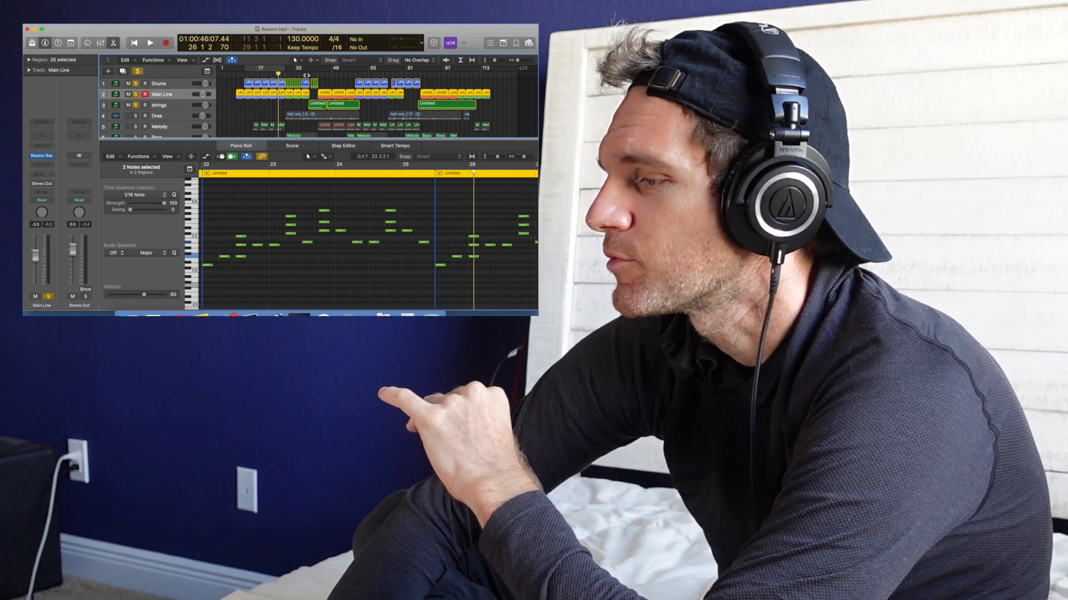
Select the strings track, then bring up the Drea vocal track's audio region
click(159, 105)
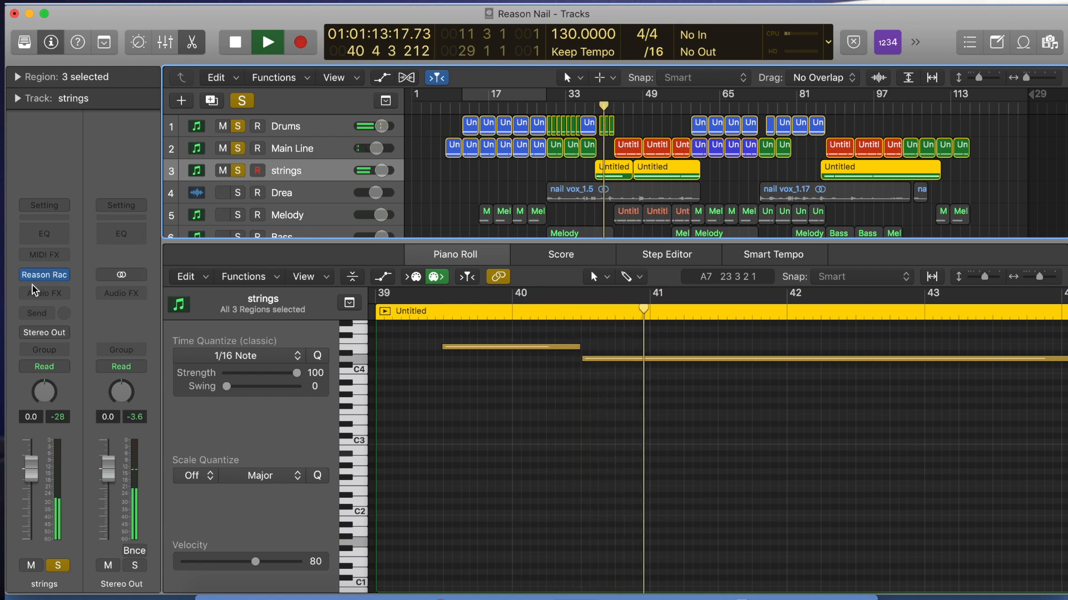
click(43, 274)
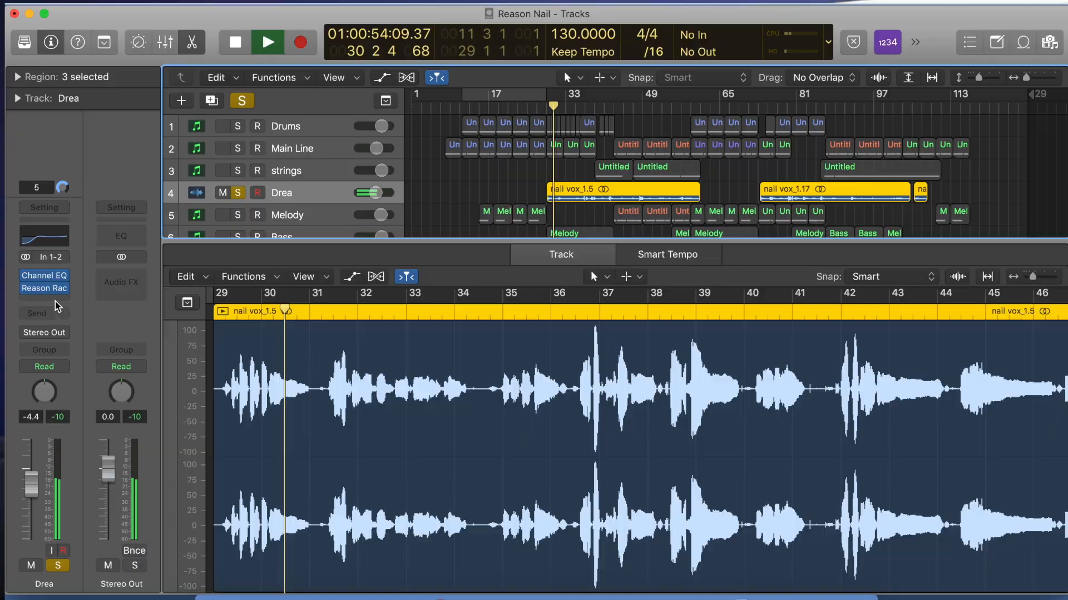
Show the Drea track's rack holding Sweeper, The Echo and two RV7000 reverbs
click(43, 283)
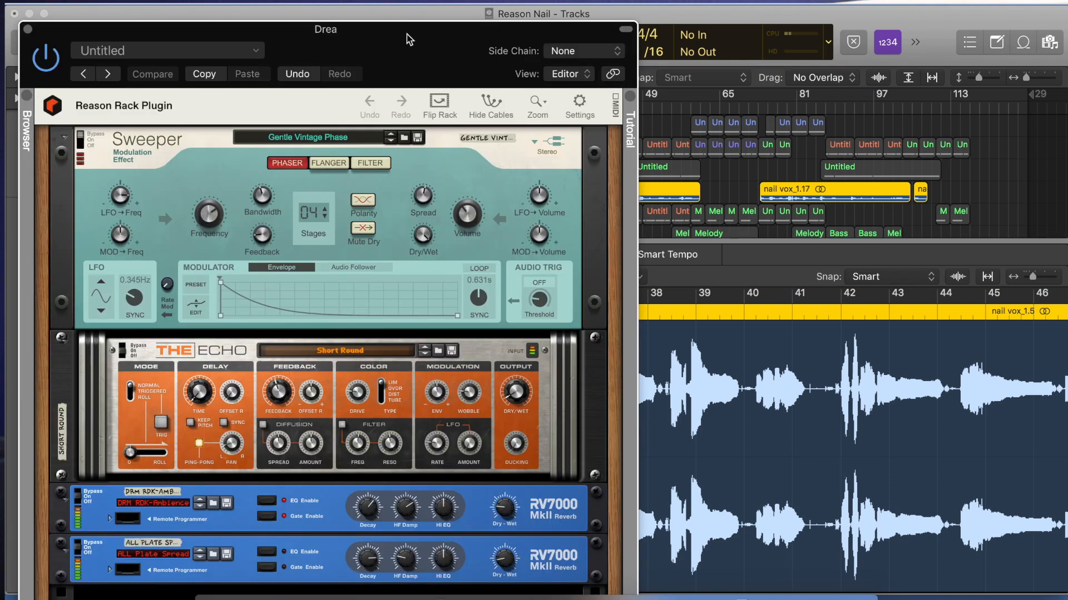
mouse_move(499, 80)
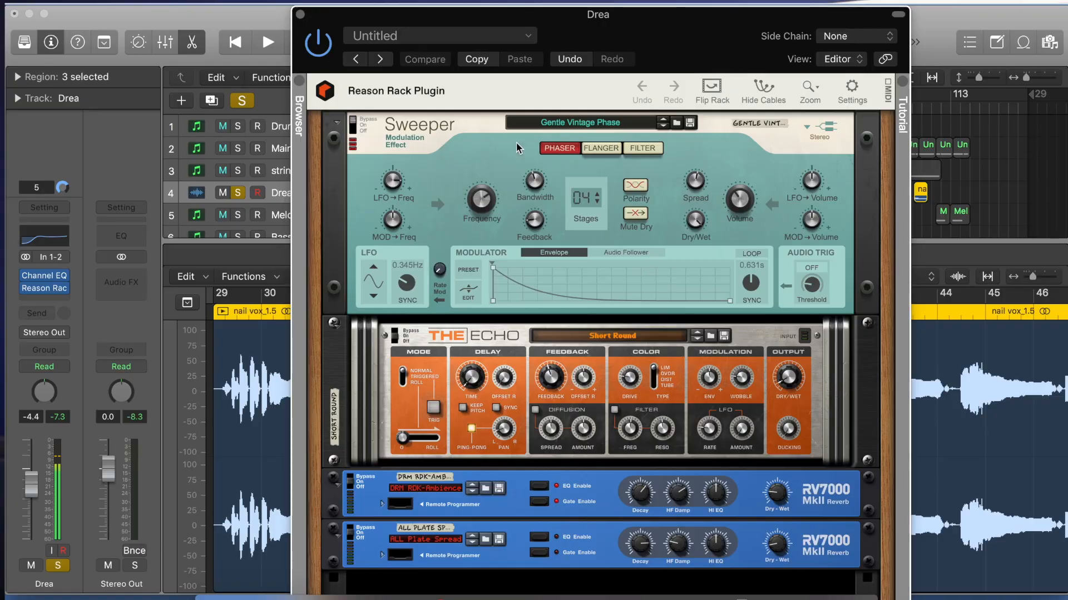
mouse_move(517, 178)
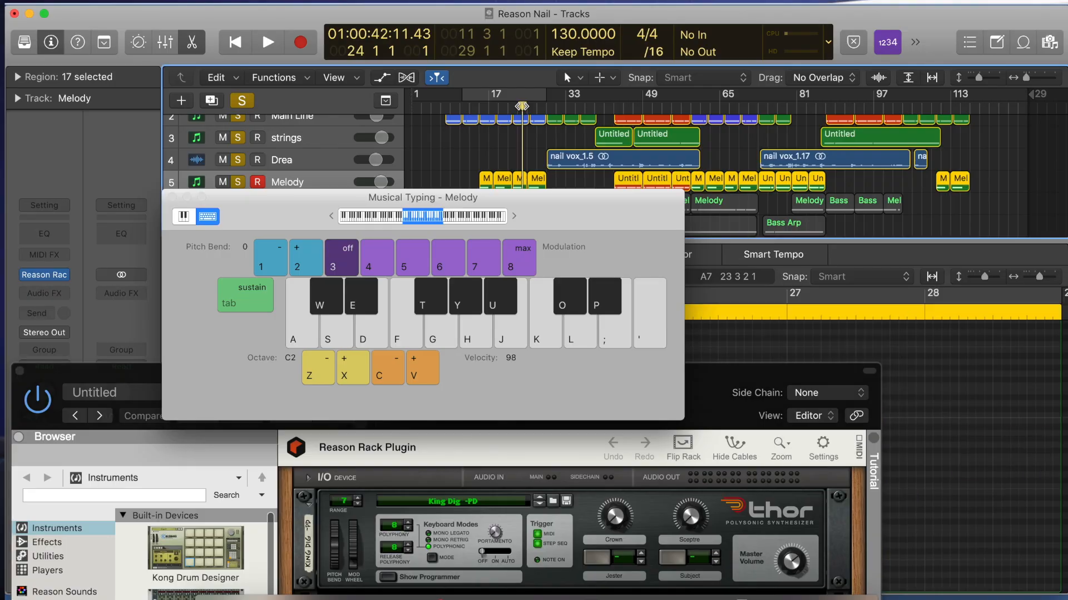
Start playback of the nine-track arrangement from the control bar
click(268, 42)
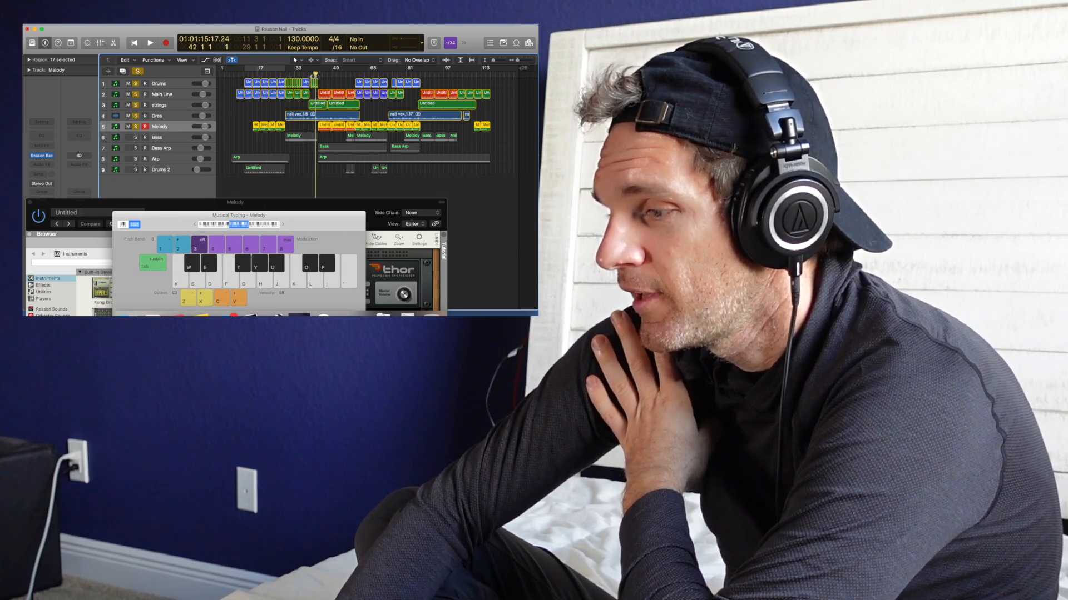
click(159, 159)
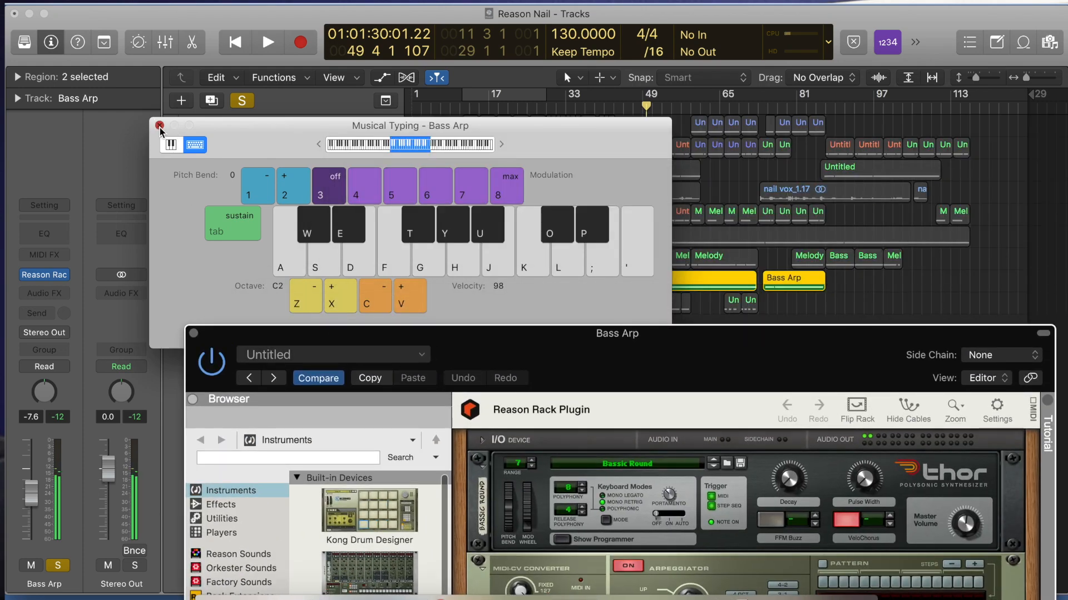
Close the Musical Typing keyboard over the arrangement
click(159, 126)
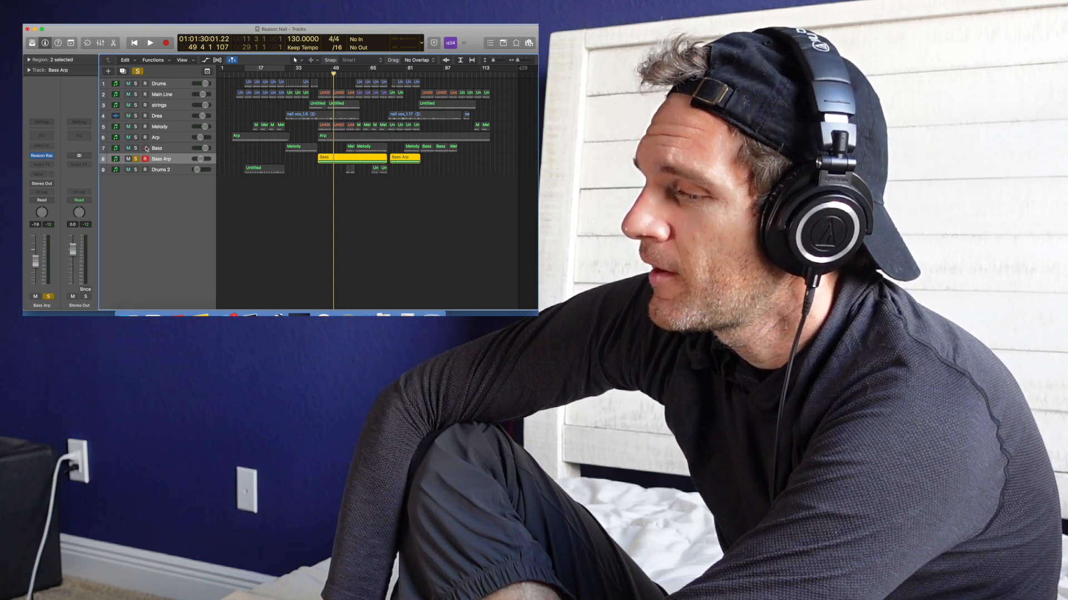
click(158, 148)
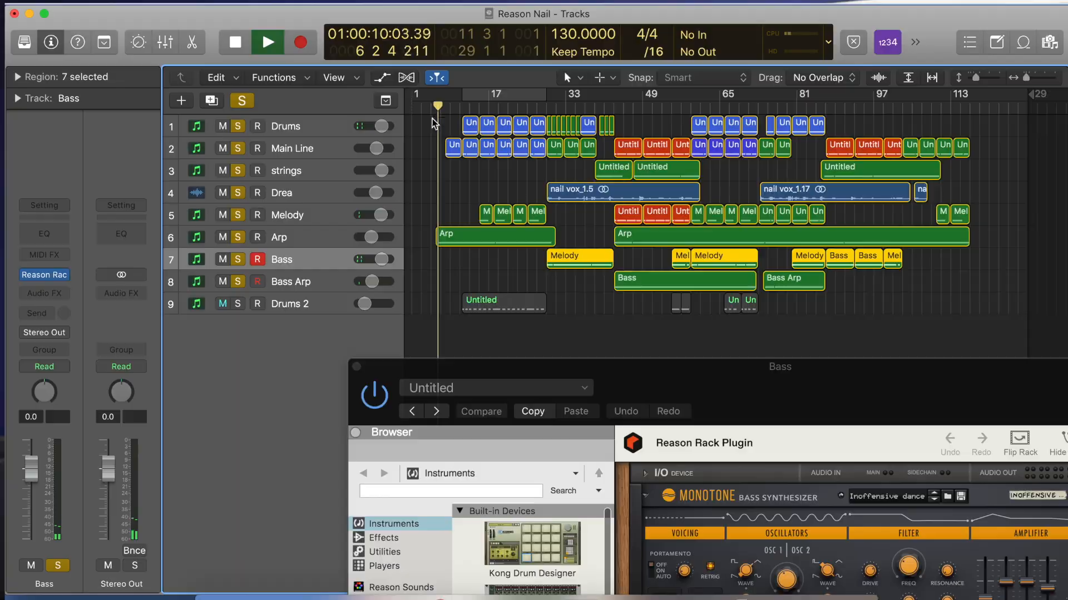
Close the Bass Reason Rack window and select the Arp track in the arrangement
click(279, 237)
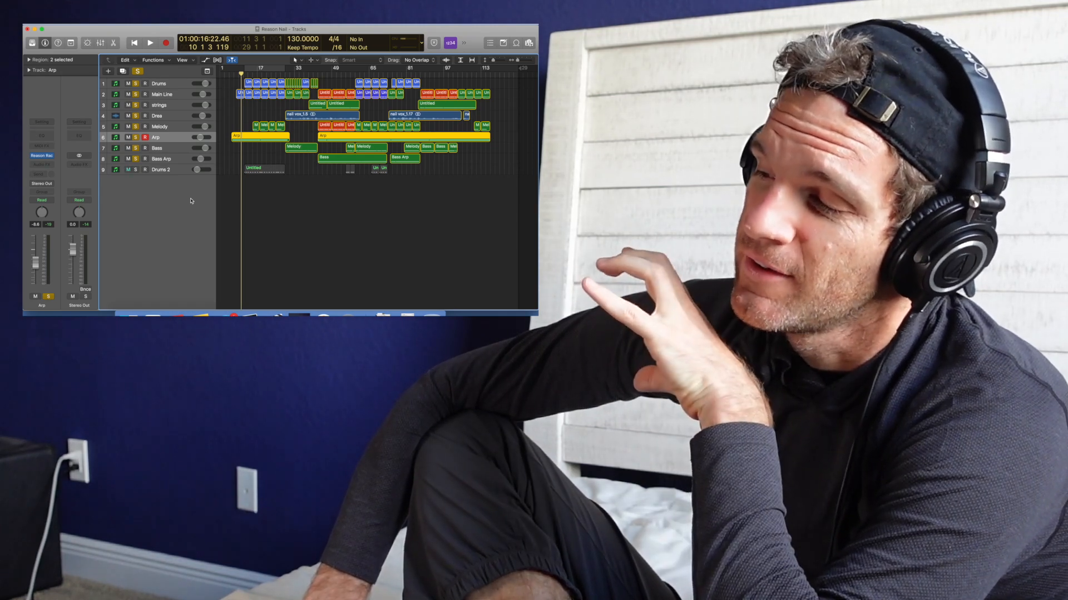
Show the Main Line track's Reason Rack with Thor and Basic Phasing Sweeper beside its piano roll
click(128, 169)
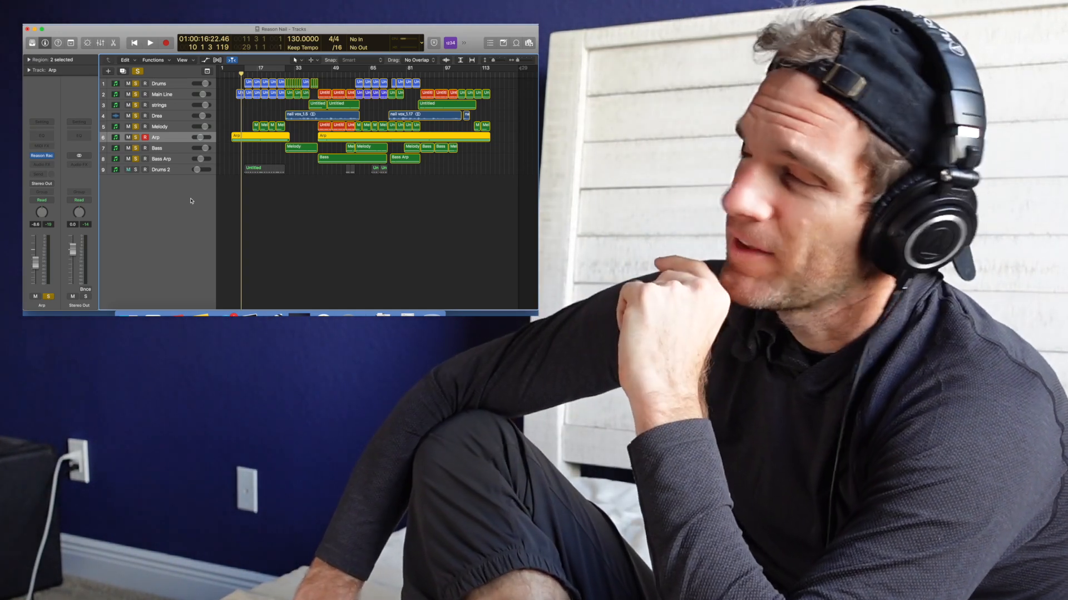
click(128, 169)
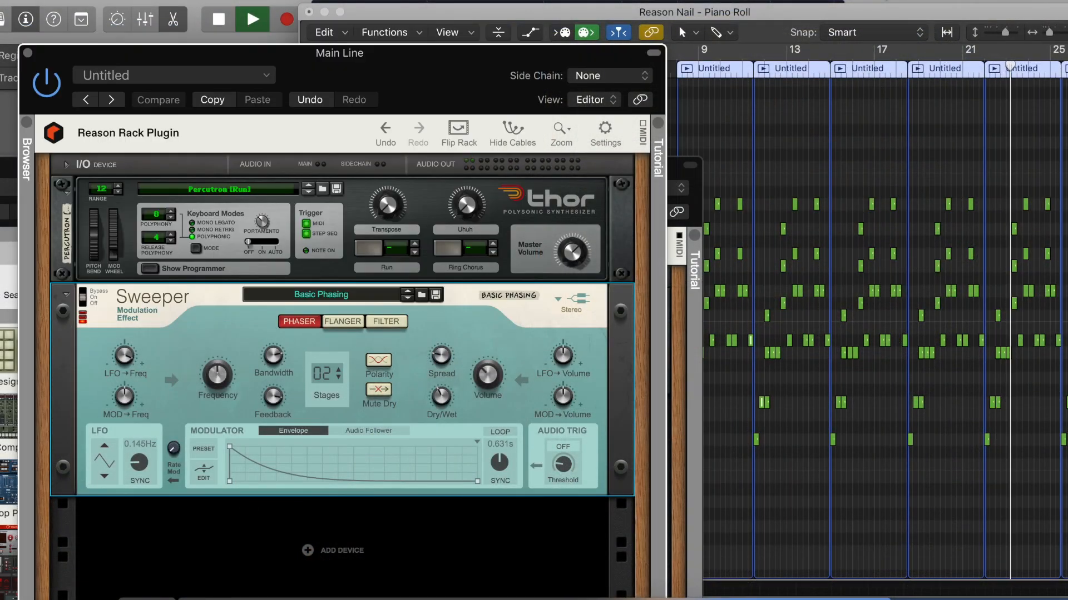
Follow the Main Line notes rightward to bar 117, then return the playhead to the arrangement's start
scroll(right, 3)
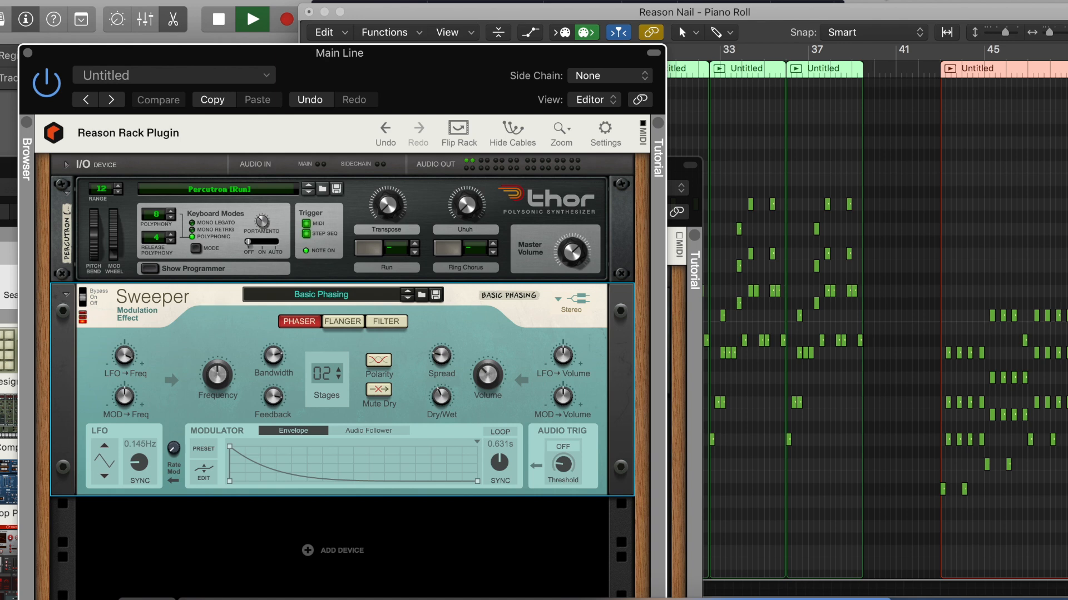
scroll(right, 3)
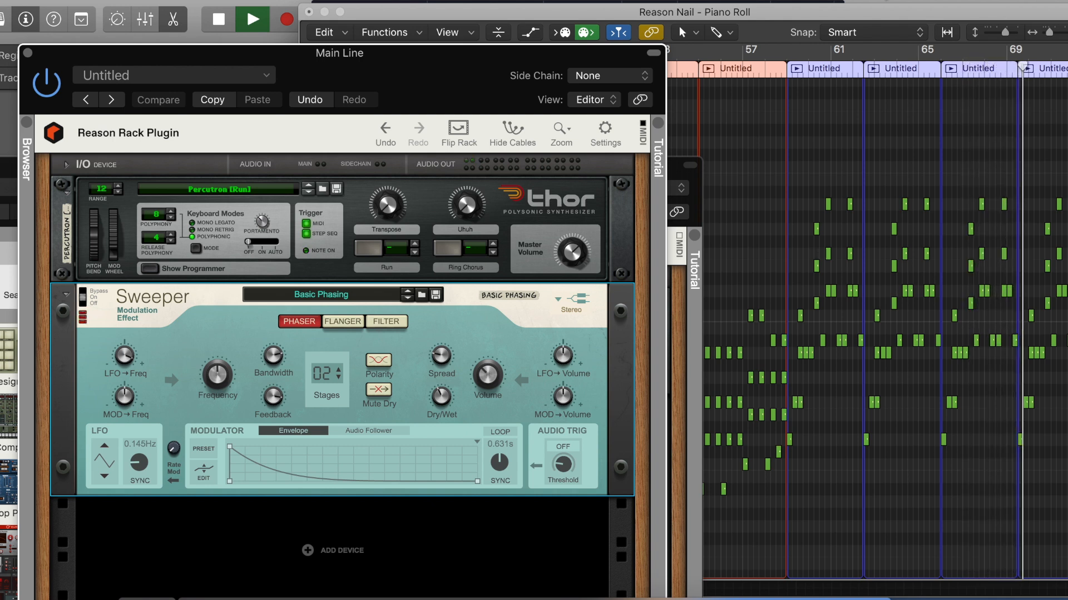
scroll(right, 3)
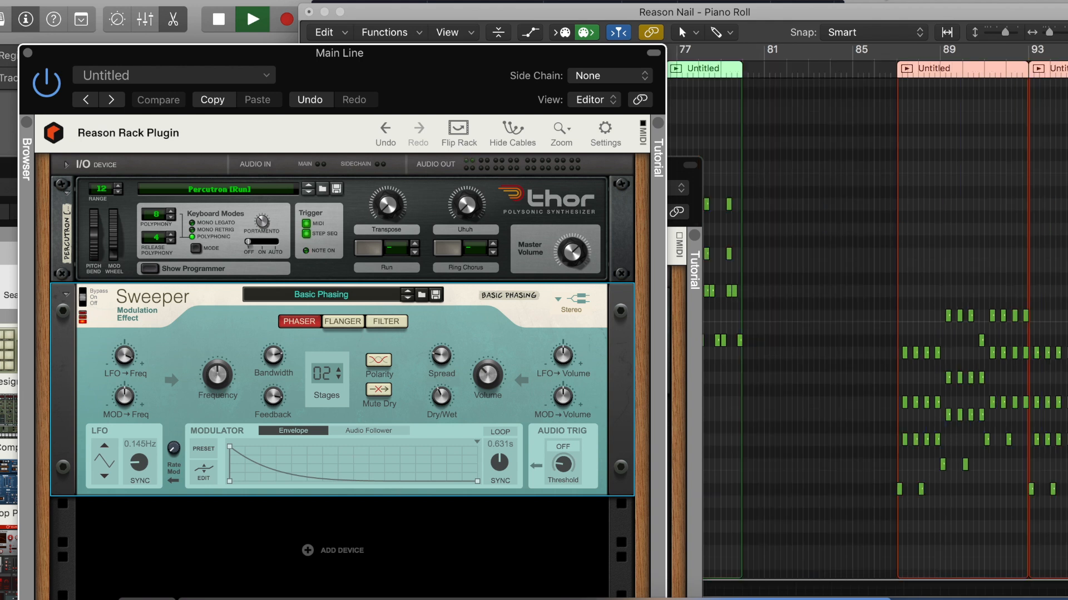
scroll(right, 3)
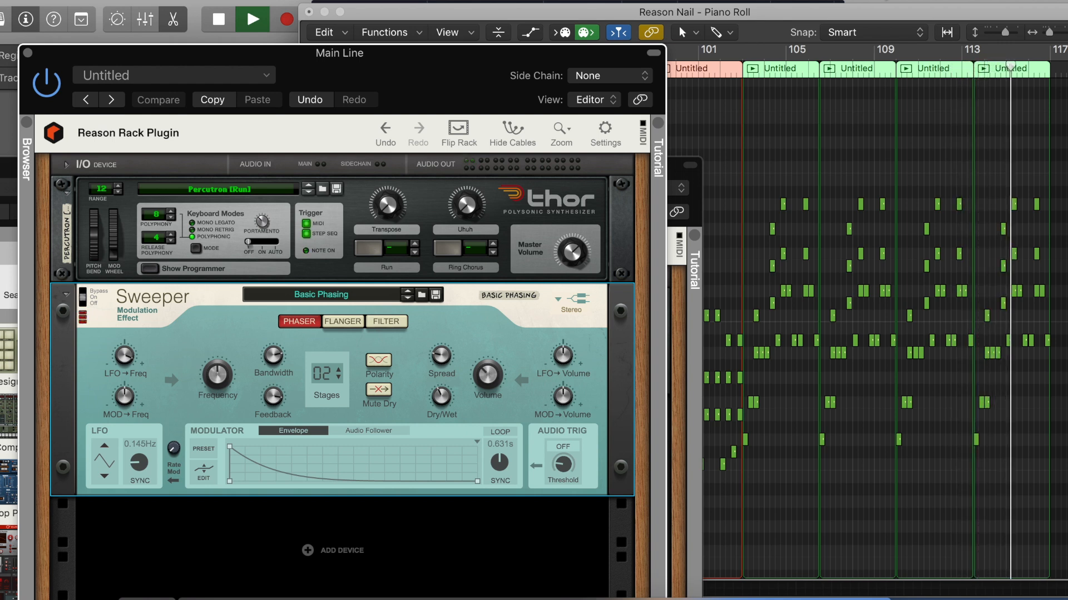
scroll(right, 3)
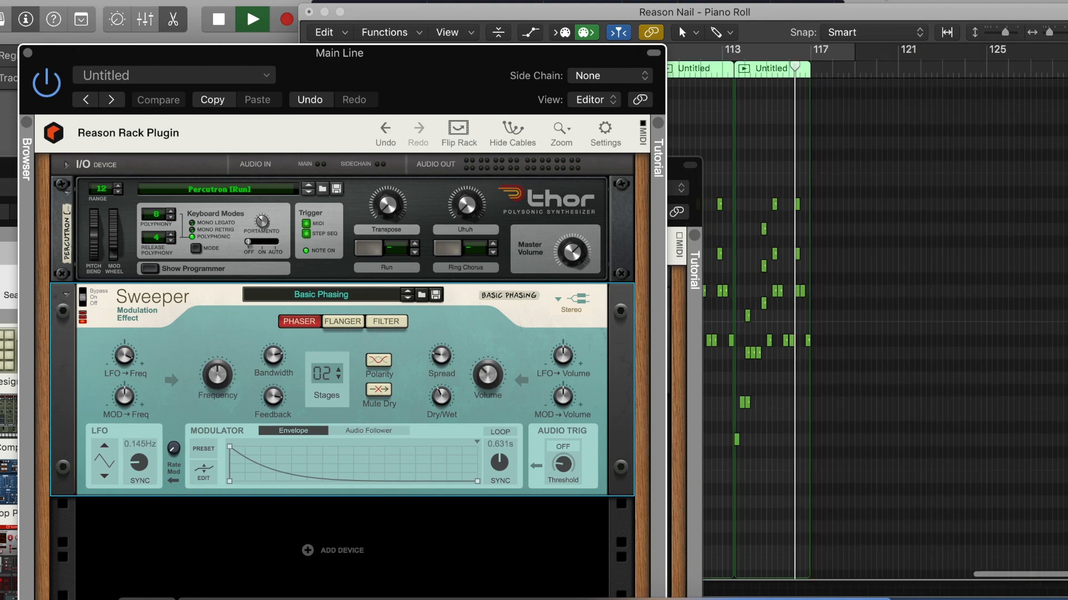
click(820, 66)
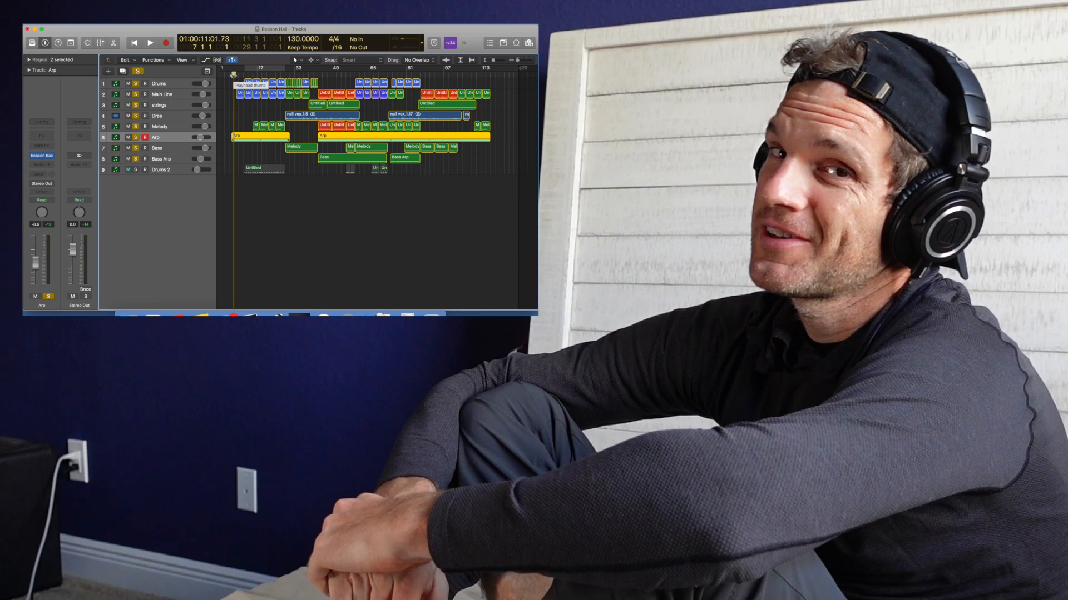
click(129, 169)
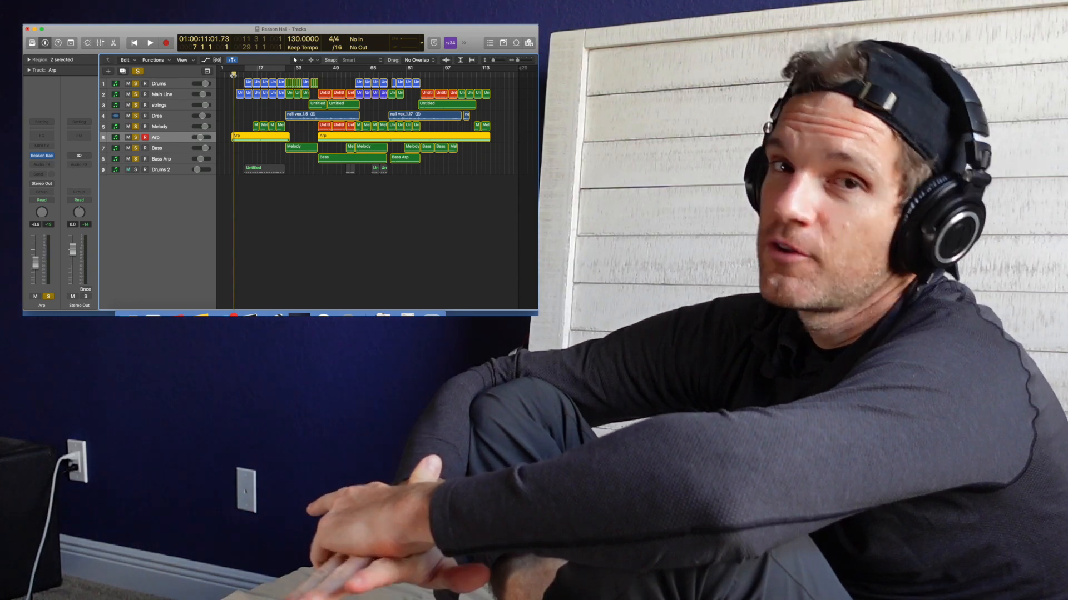
click(128, 169)
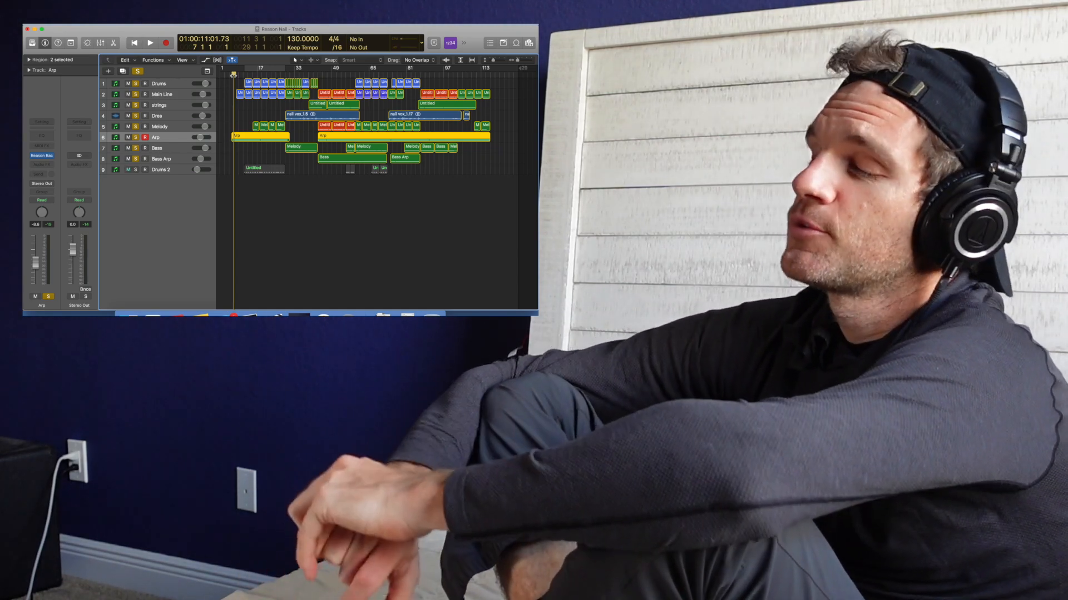
click(128, 169)
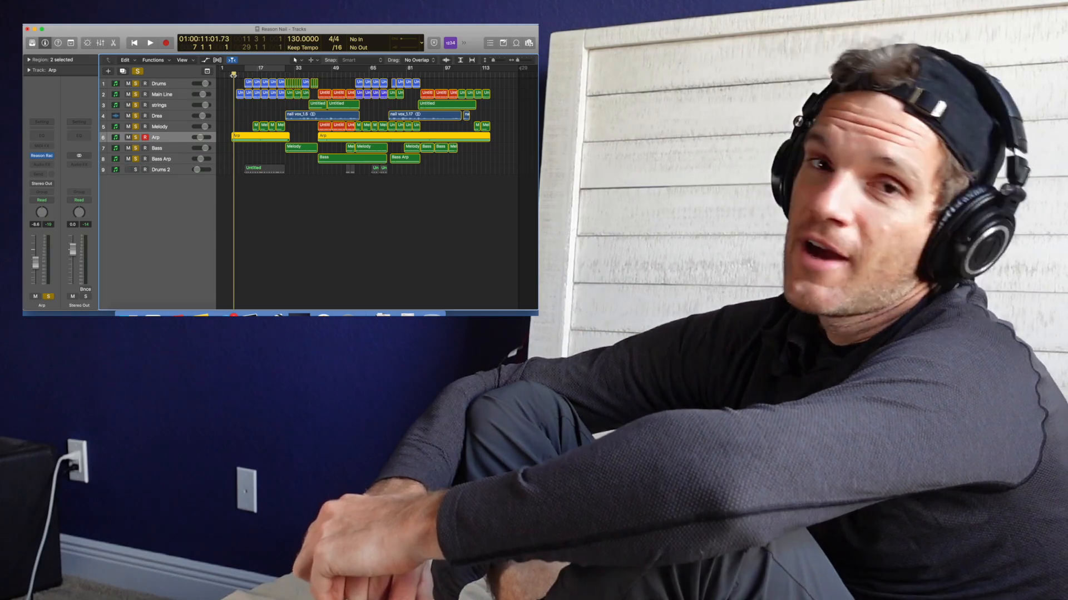